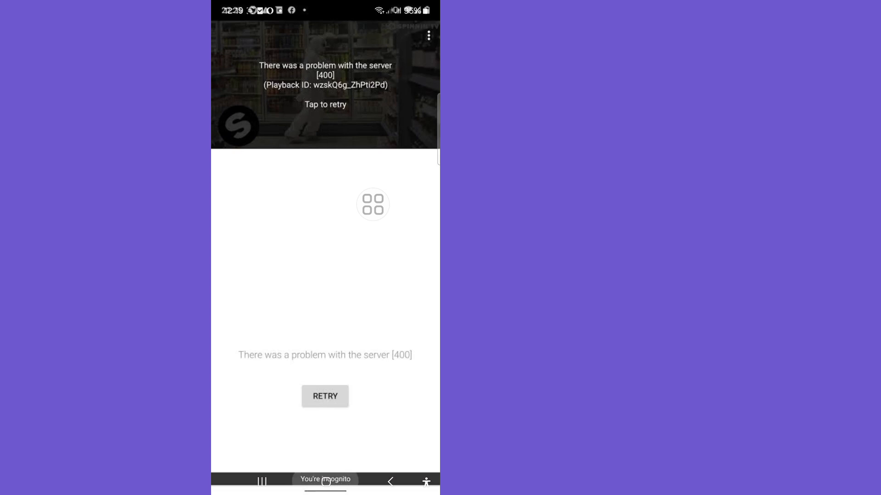
- Check the Wi-Fi tile in Quick Settings and go to the full device Settings
left_click(325, 481)
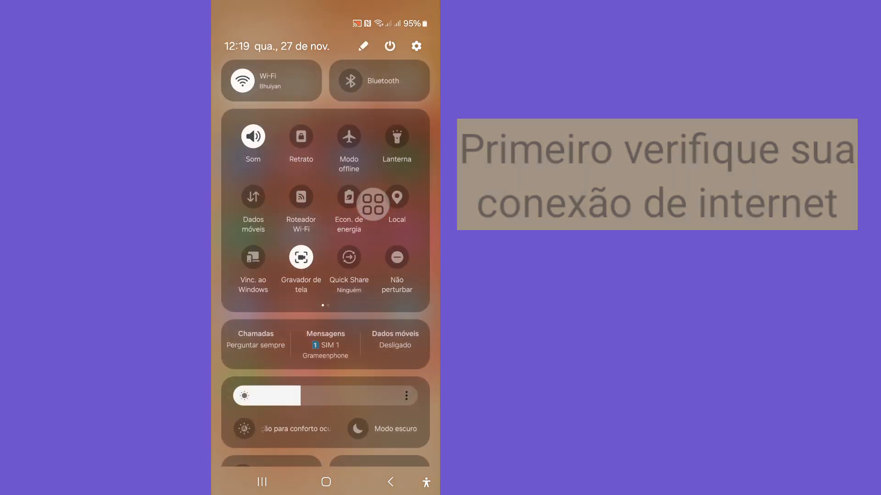
left_click(270, 80)
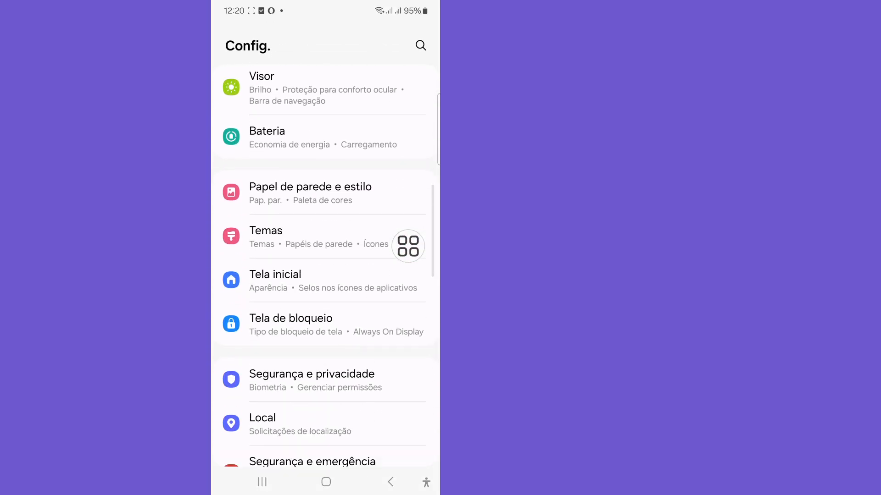
- Find YouTube in Aplicativos by searching 'you' and show its app info page
scroll("down", 3)
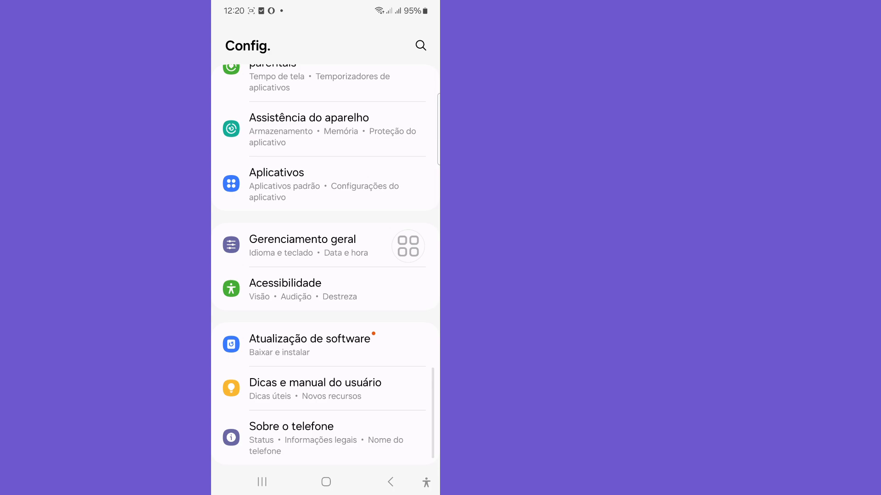
scroll("down", 3)
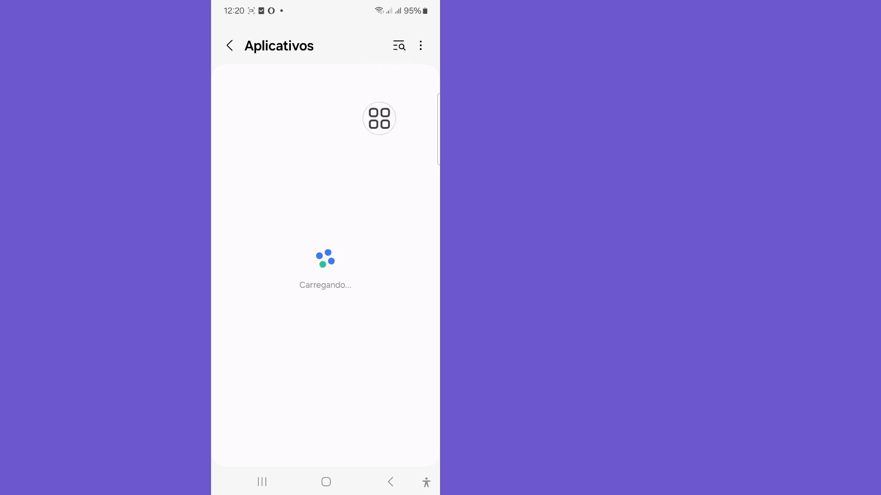
left_click(398, 46)
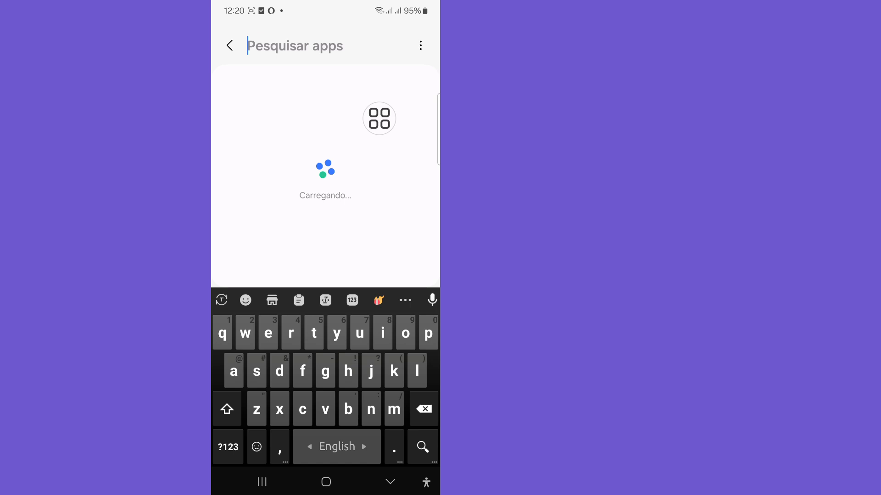
type("you")
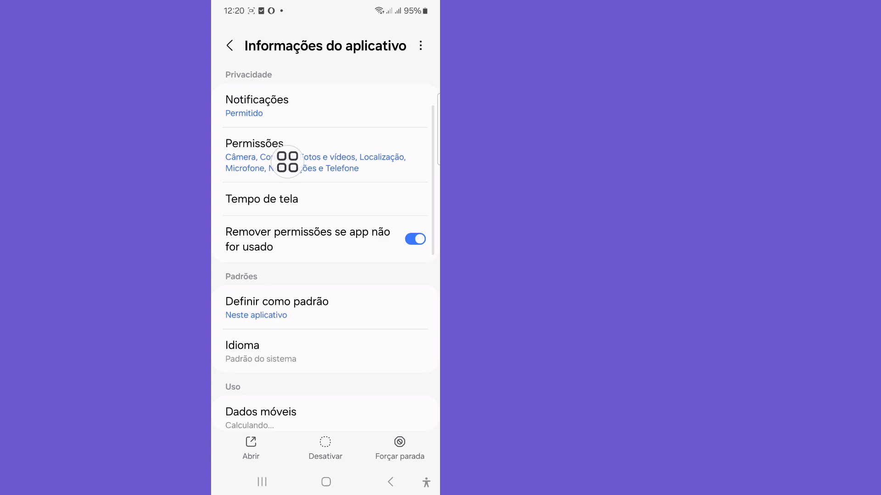
- Clear YouTube's cache from its Armazenamento page
scroll("down", 3)
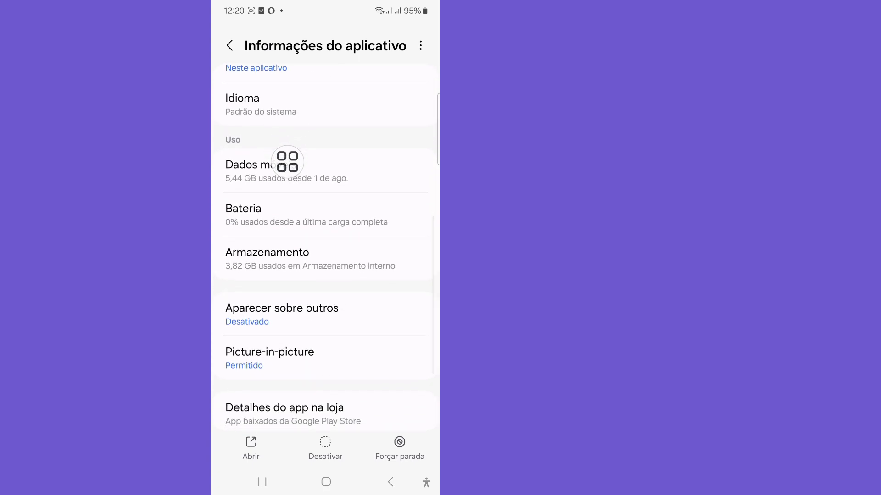
mouse_move(278, 273)
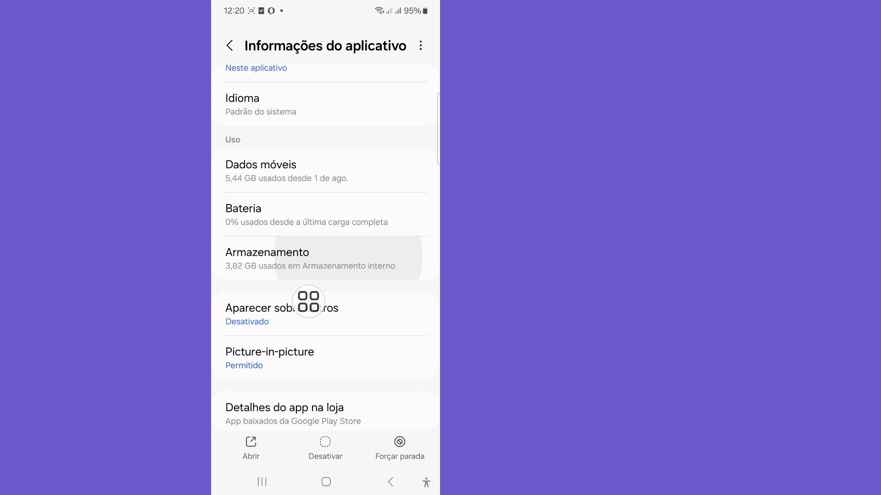
left_click(281, 259)
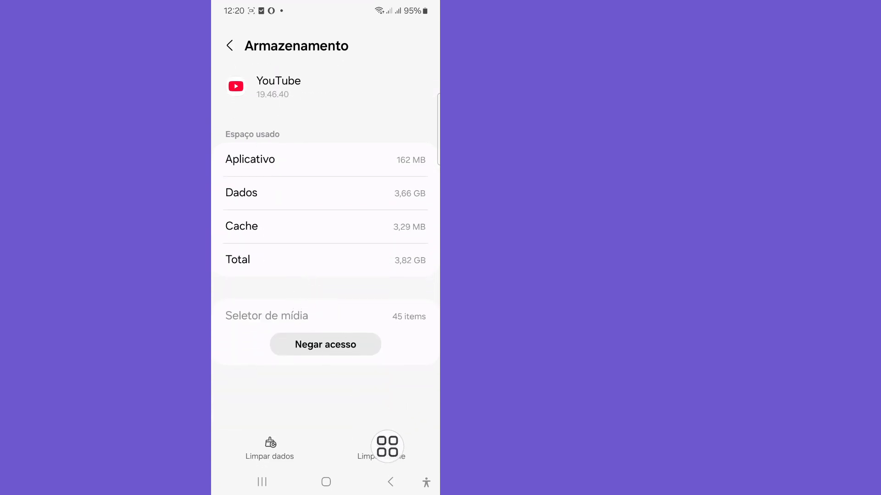
left_click(381, 447)
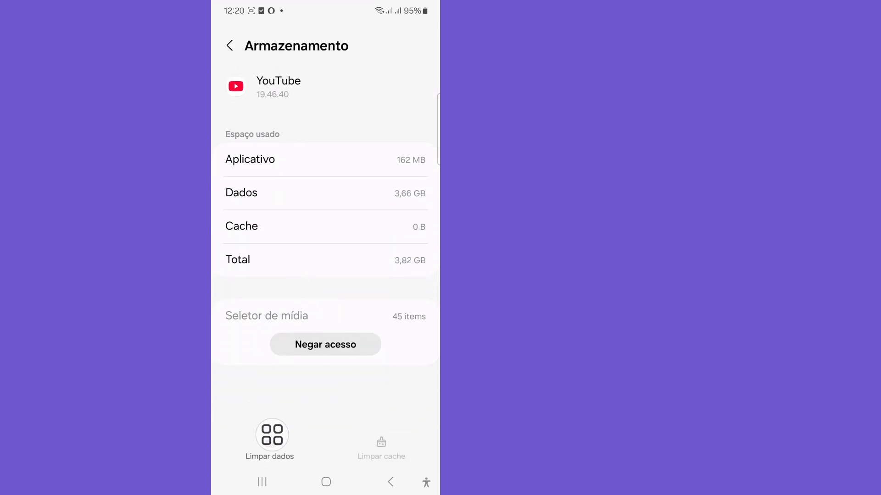
- Erase YouTube's stored data with Apagar confirmed, then return to its app info
left_click(269, 435)
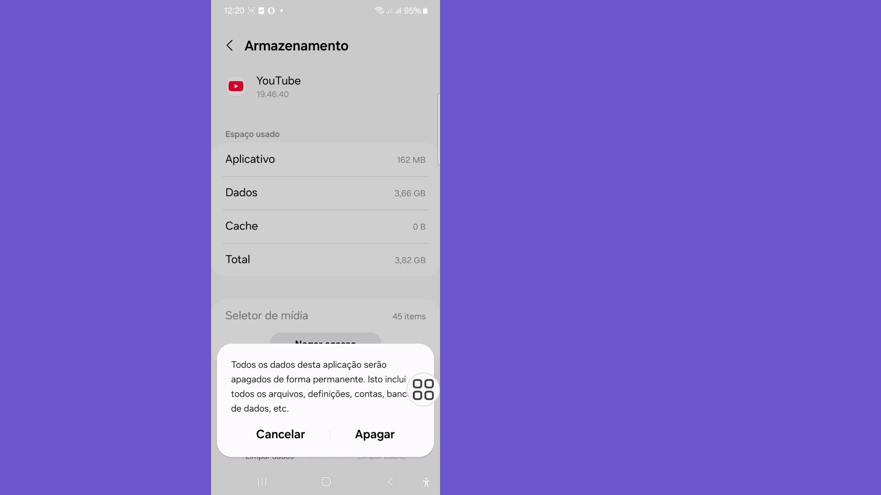
left_click(279, 434)
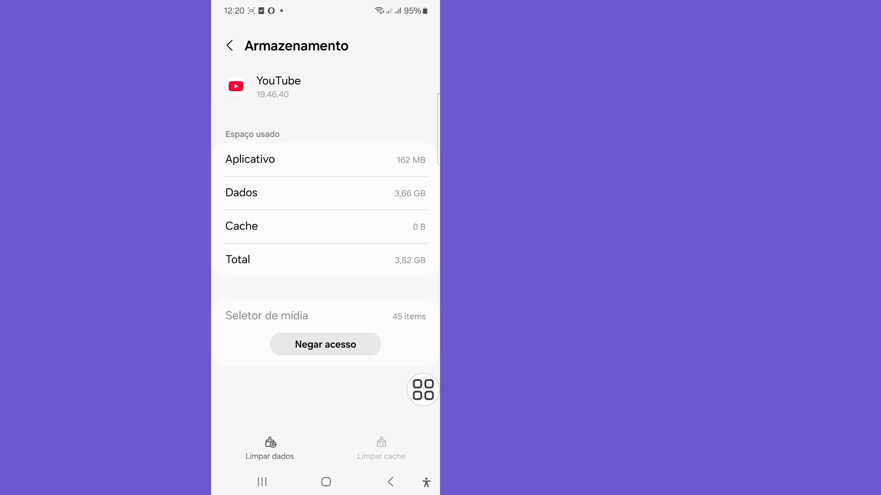
left_click(229, 46)
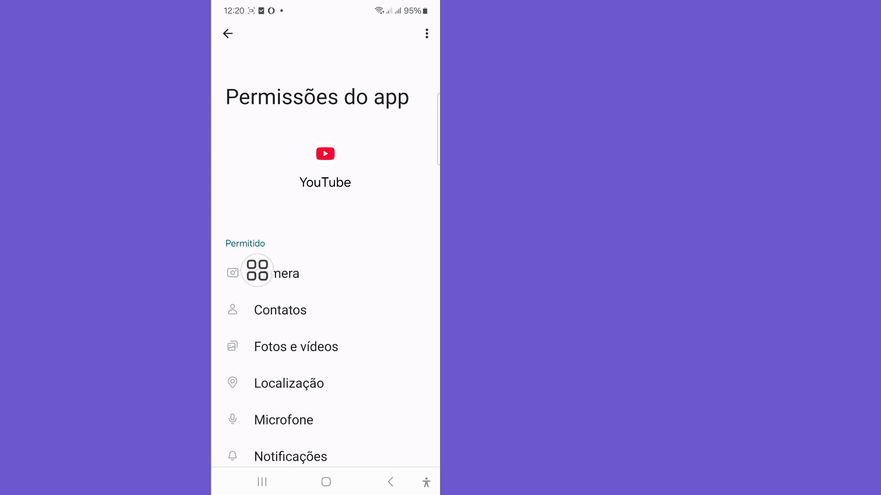
- Review YouTube's Fotos e vídeos, Notificações and Telefone permissions, leaving each allowed
scroll("down", 3)
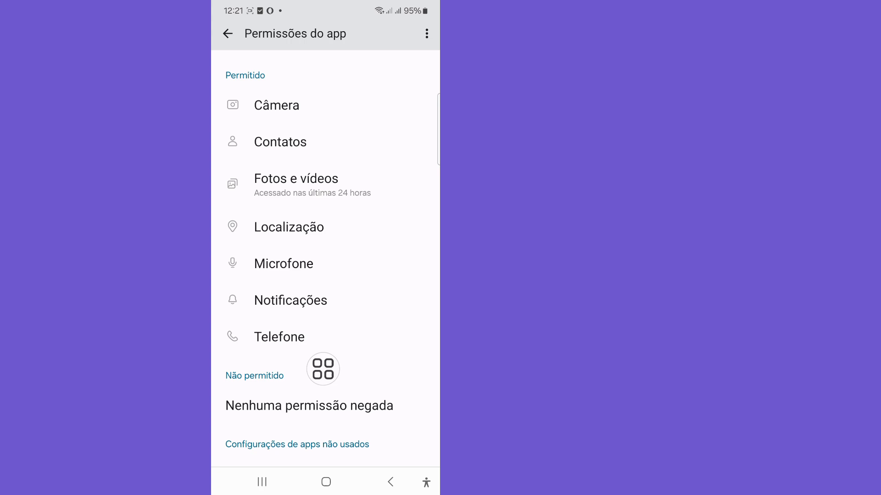
left_click(390, 481)
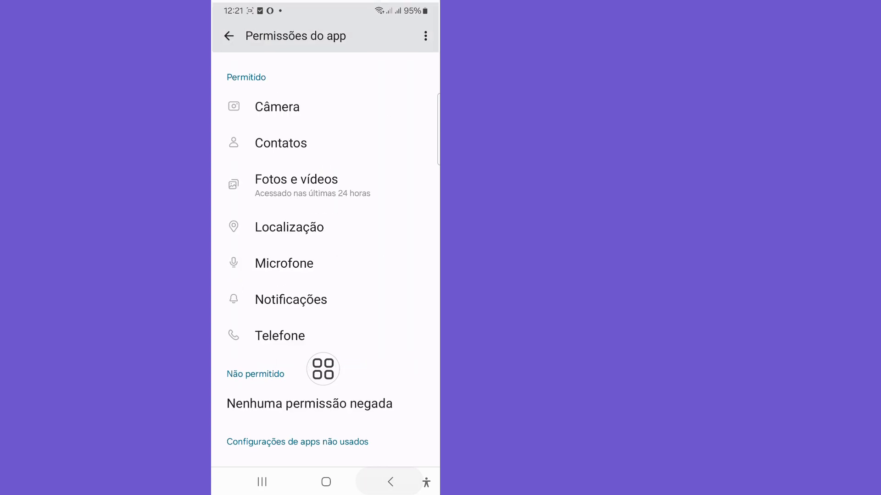
left_click(296, 185)
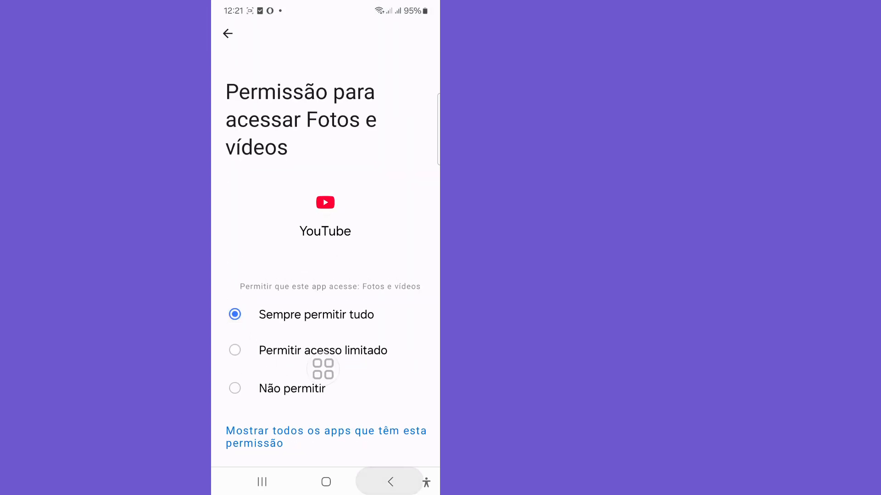
left_click(228, 34)
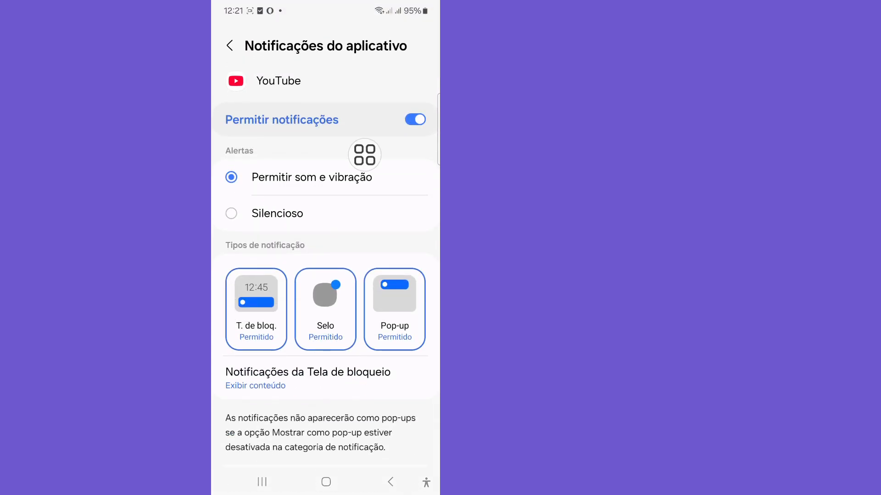
left_click(230, 46)
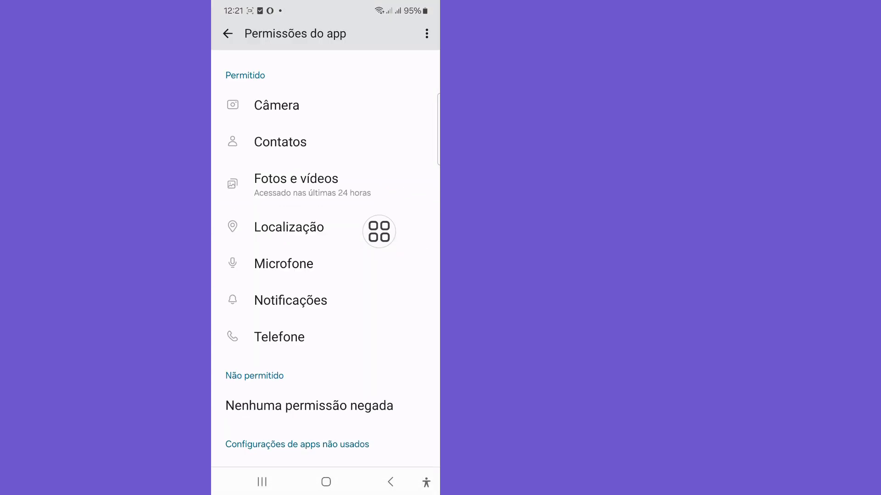
left_click(279, 336)
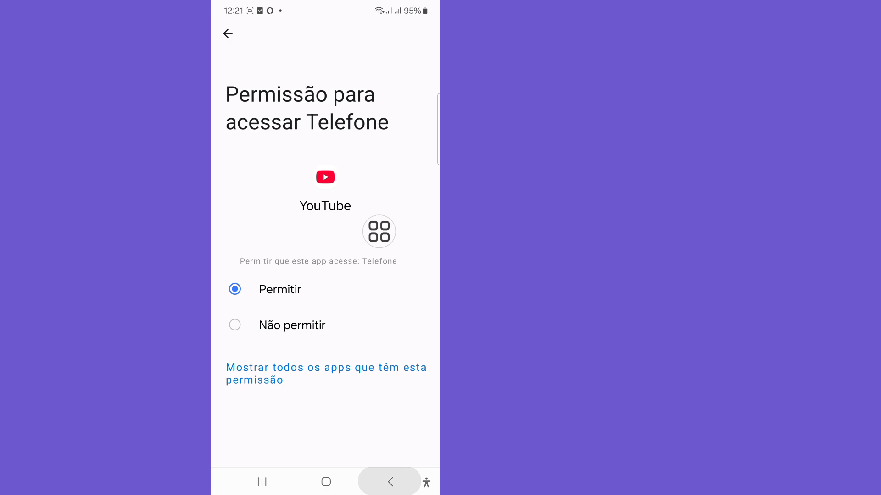
left_click(228, 34)
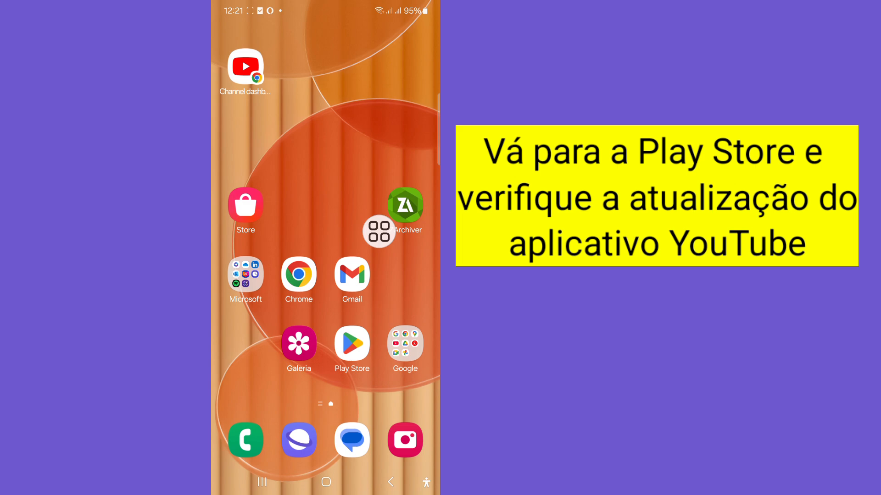
- Launch Google Play, restart it via Reiniciar to finish its update, and go to Pesquisa
left_click(351, 342)
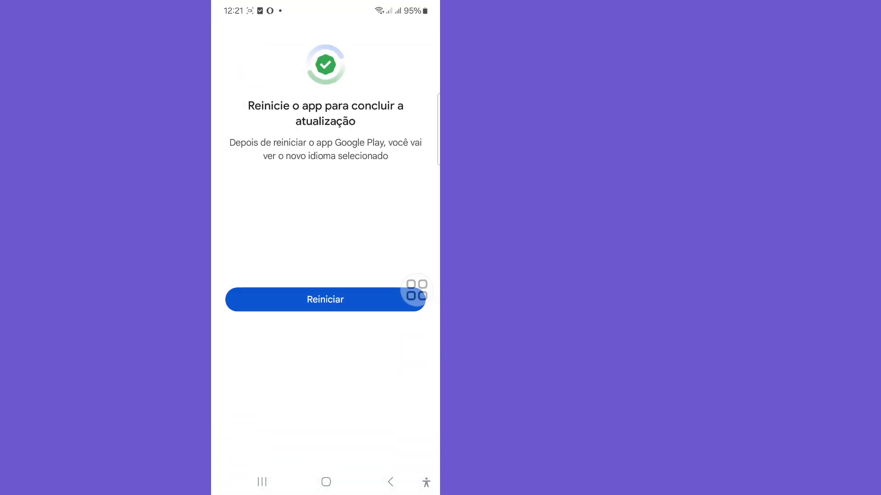
left_click(325, 299)
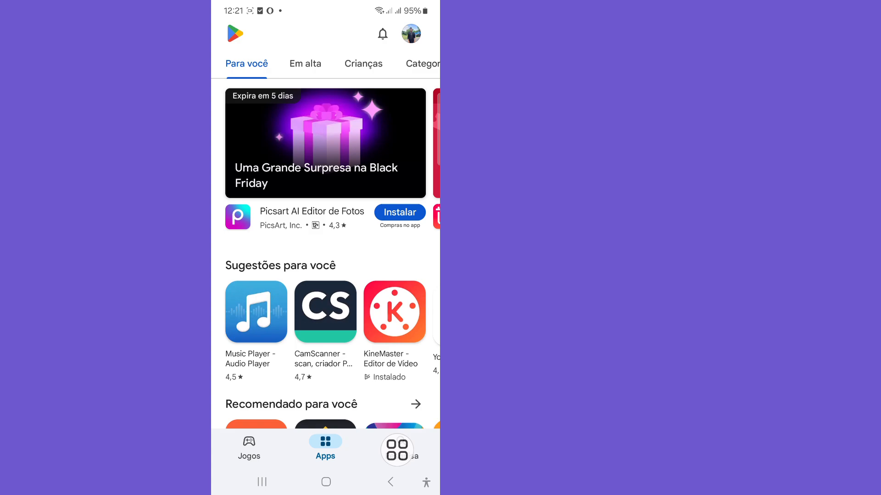
left_click(401, 447)
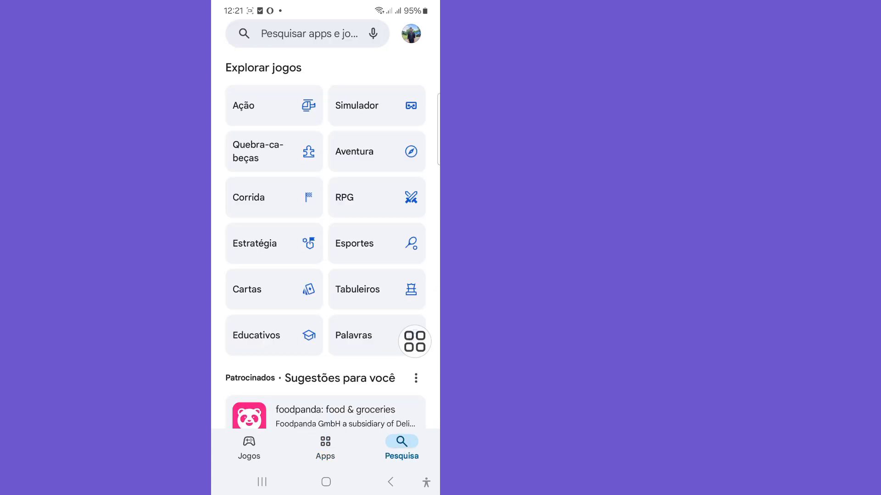
- Search the store for 'you' and pick the youtube suggestion
left_click(307, 33)
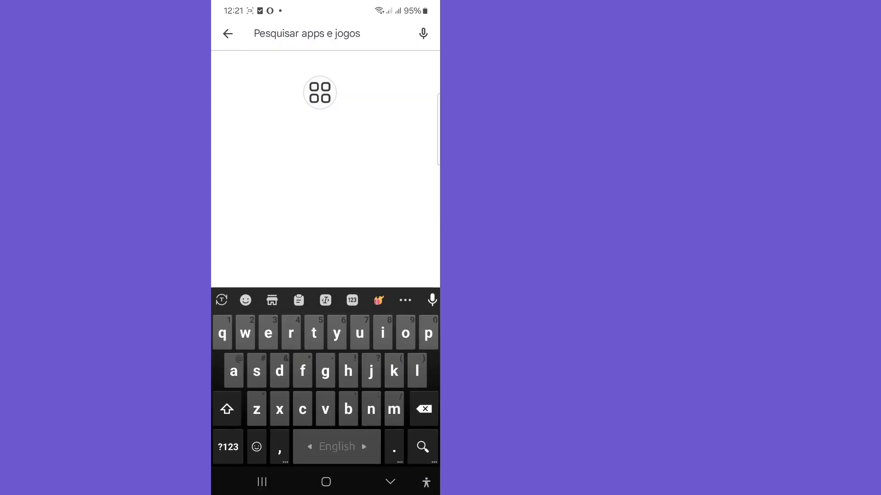
type("you")
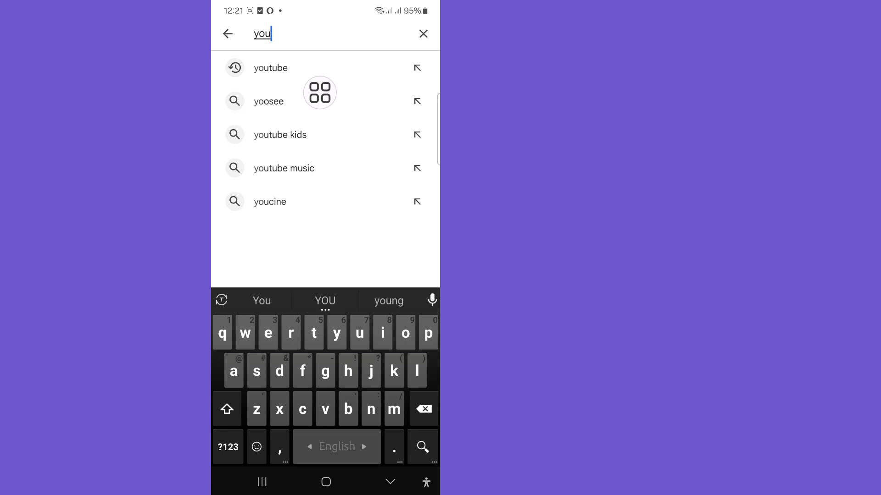
left_click(269, 67)
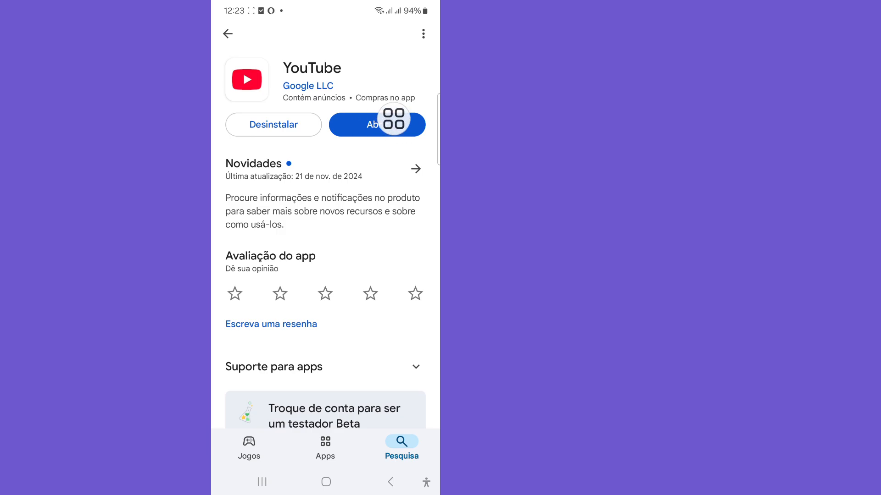
- Launch YouTube with Abrir from its Play Store listing
left_click(377, 124)
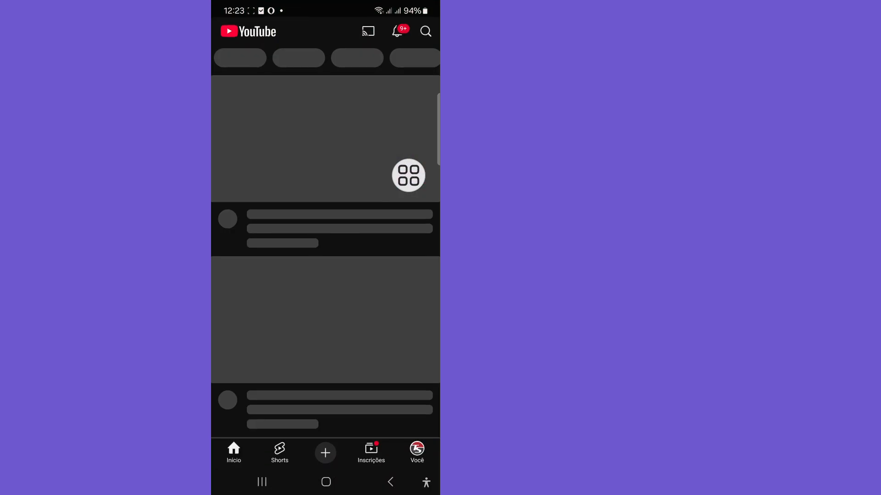